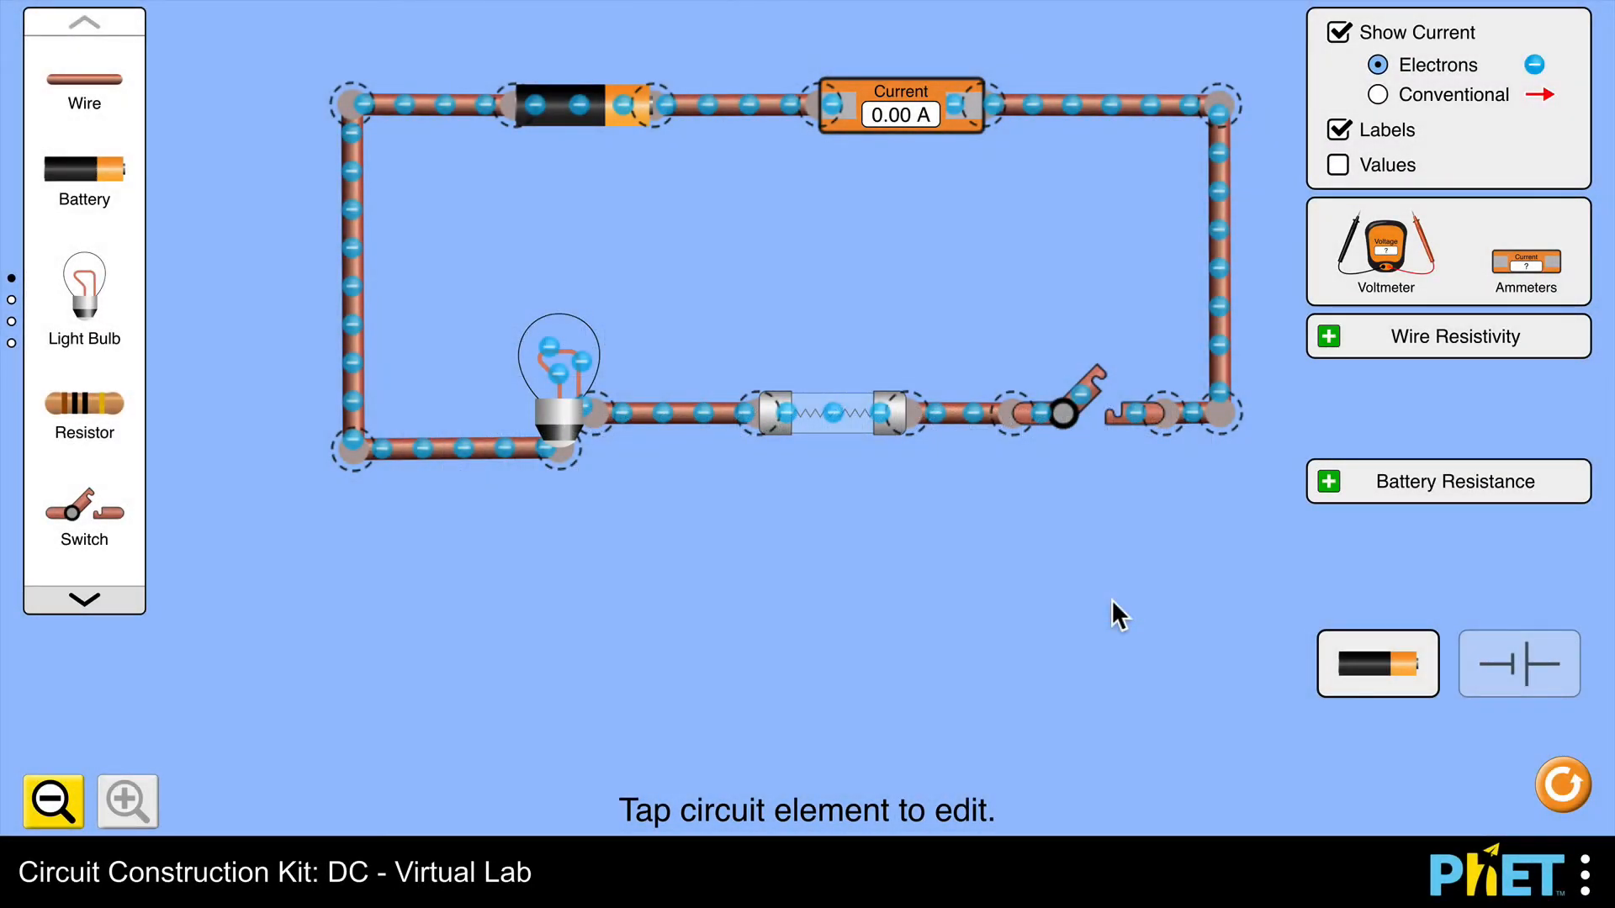
pyautogui.moveTo(932, 464)
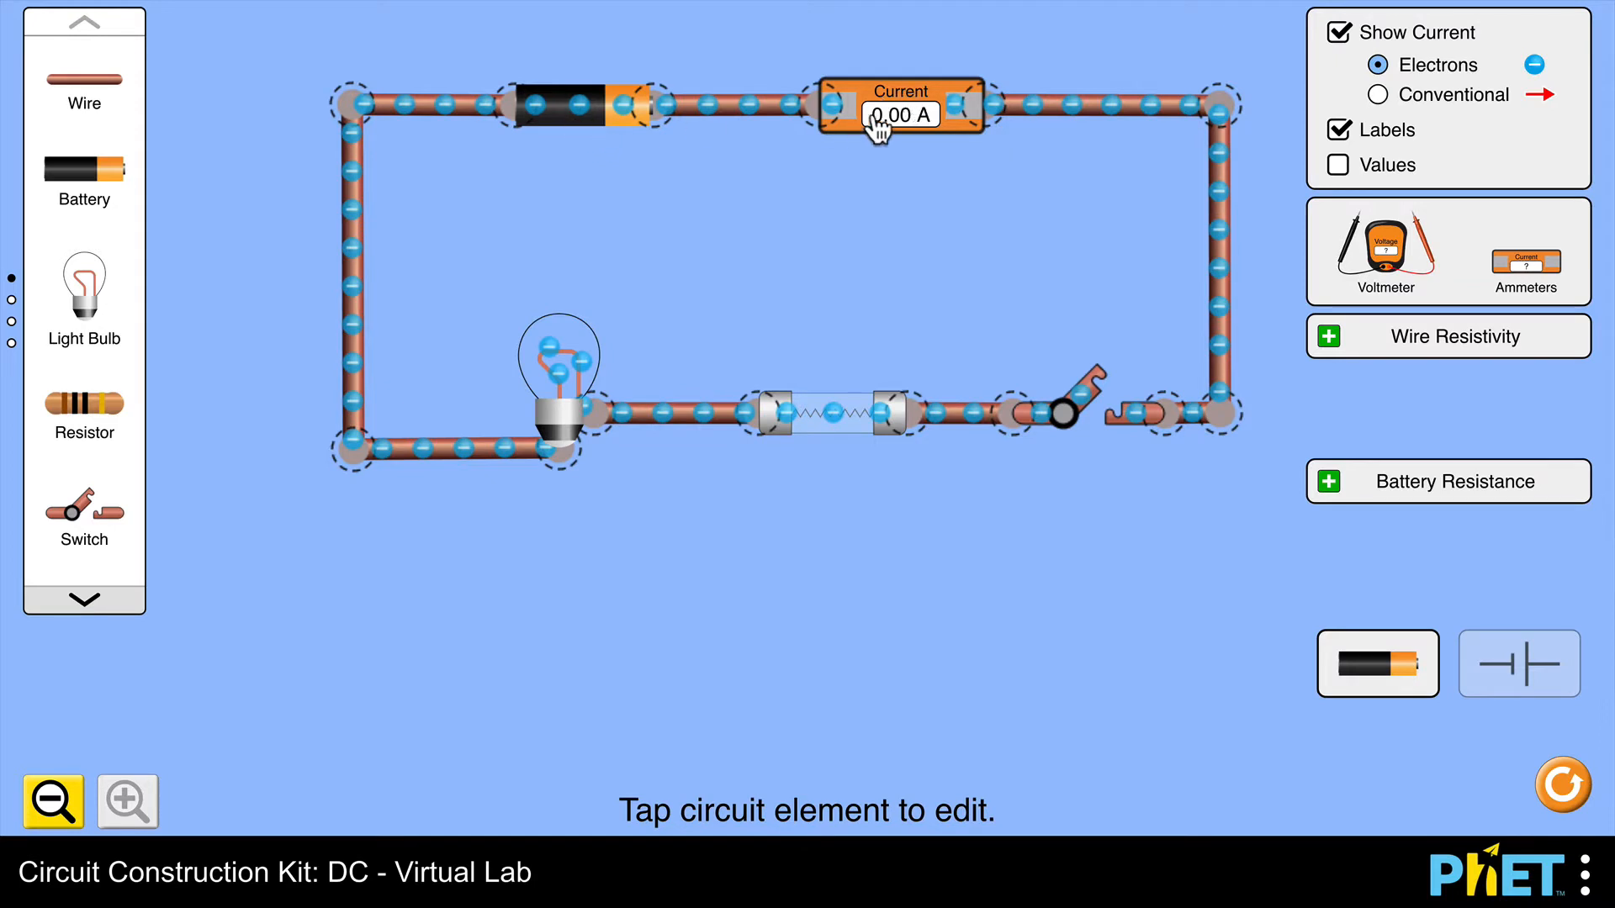
pyautogui.moveTo(1361, 474)
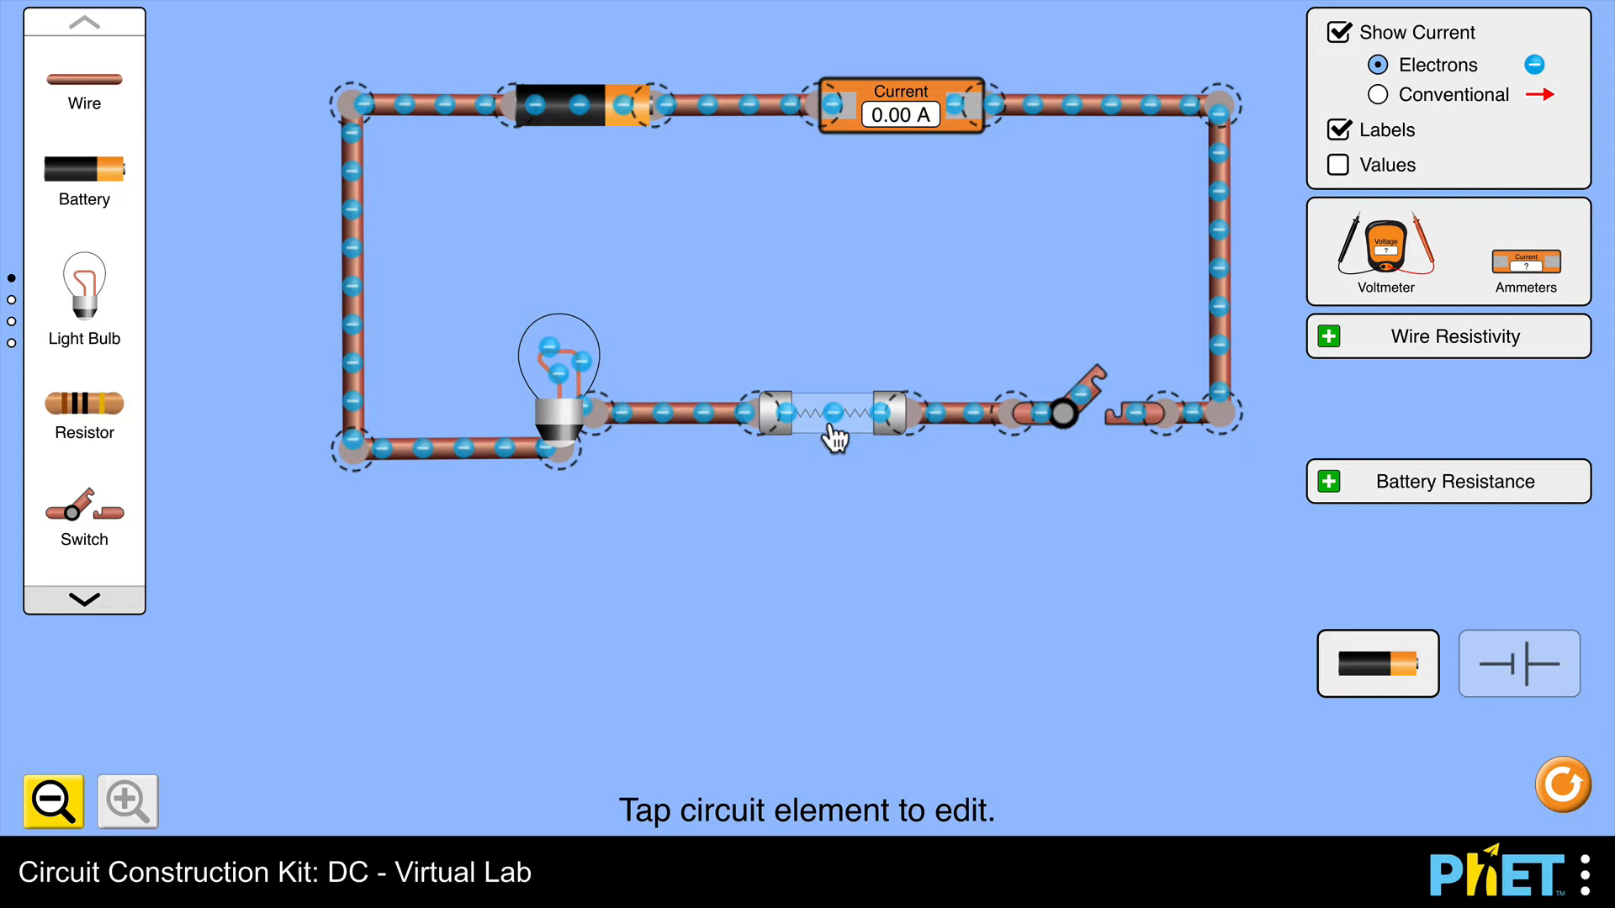
pyautogui.moveTo(562, 370)
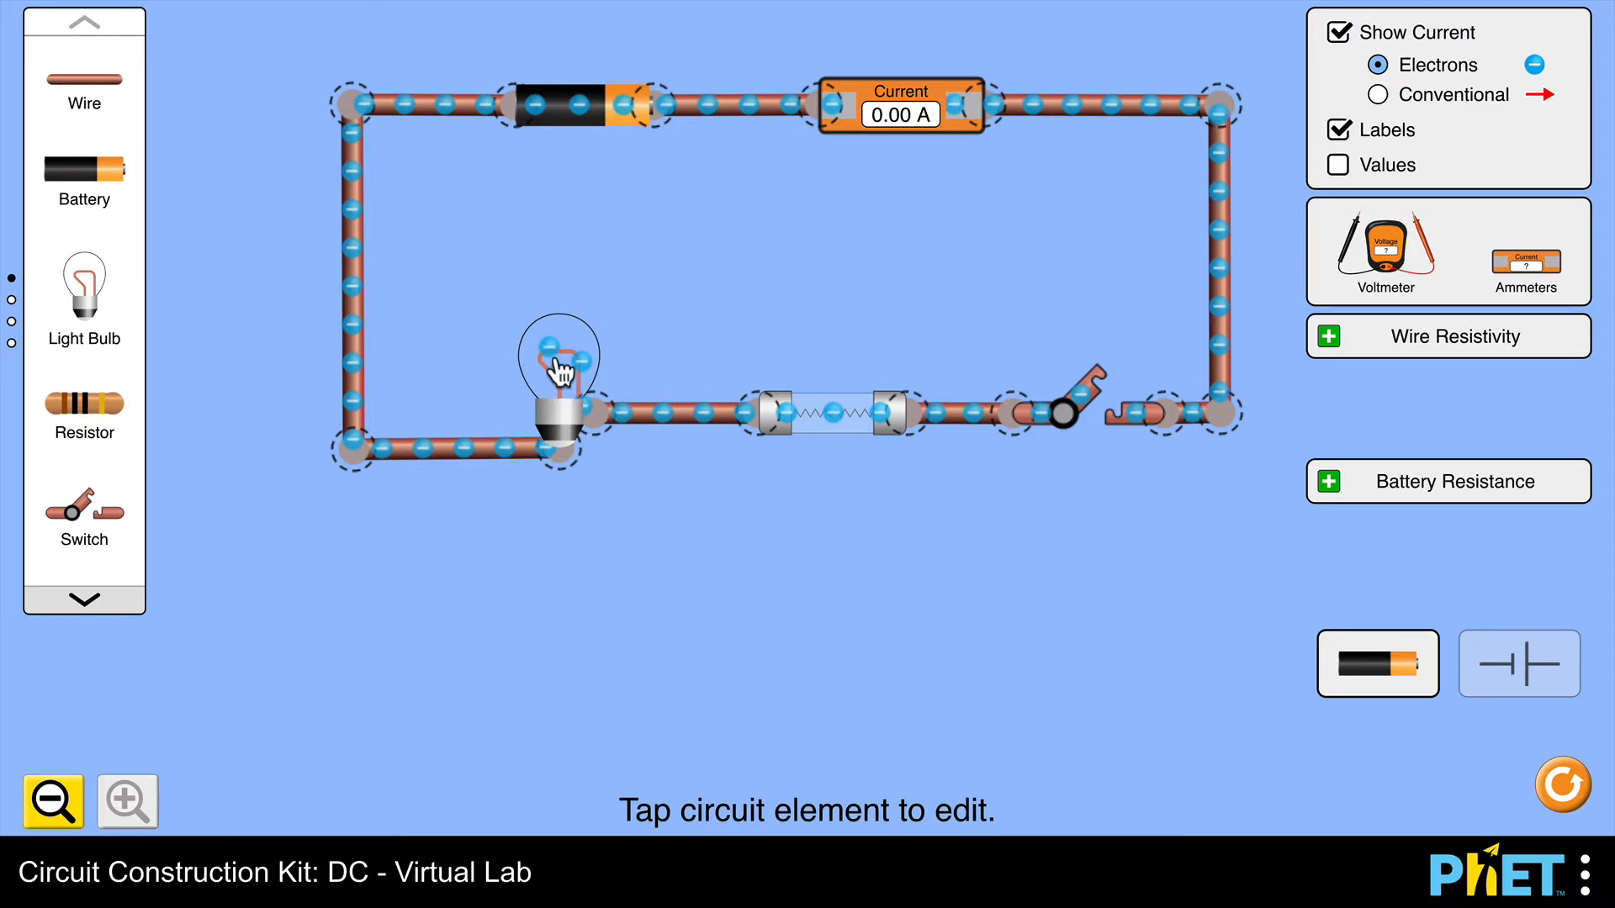
# Inspect the lamp resistance and fuse rating, then close the switch so the bulb lights at 0.89 A.
pyautogui.click(561, 370)
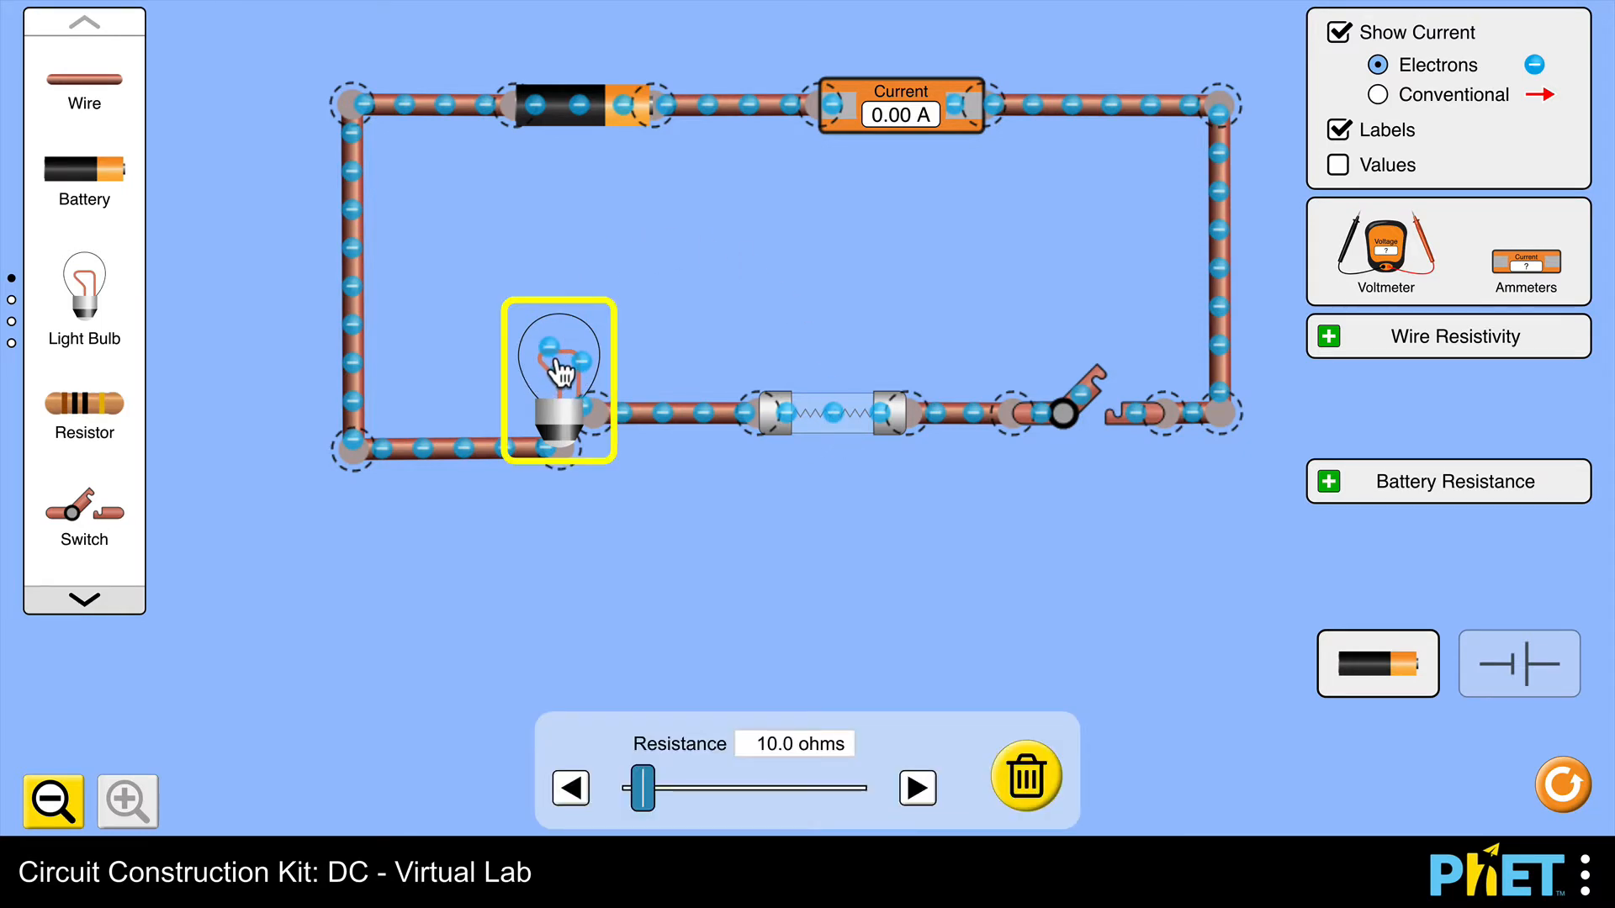
pyautogui.click(831, 417)
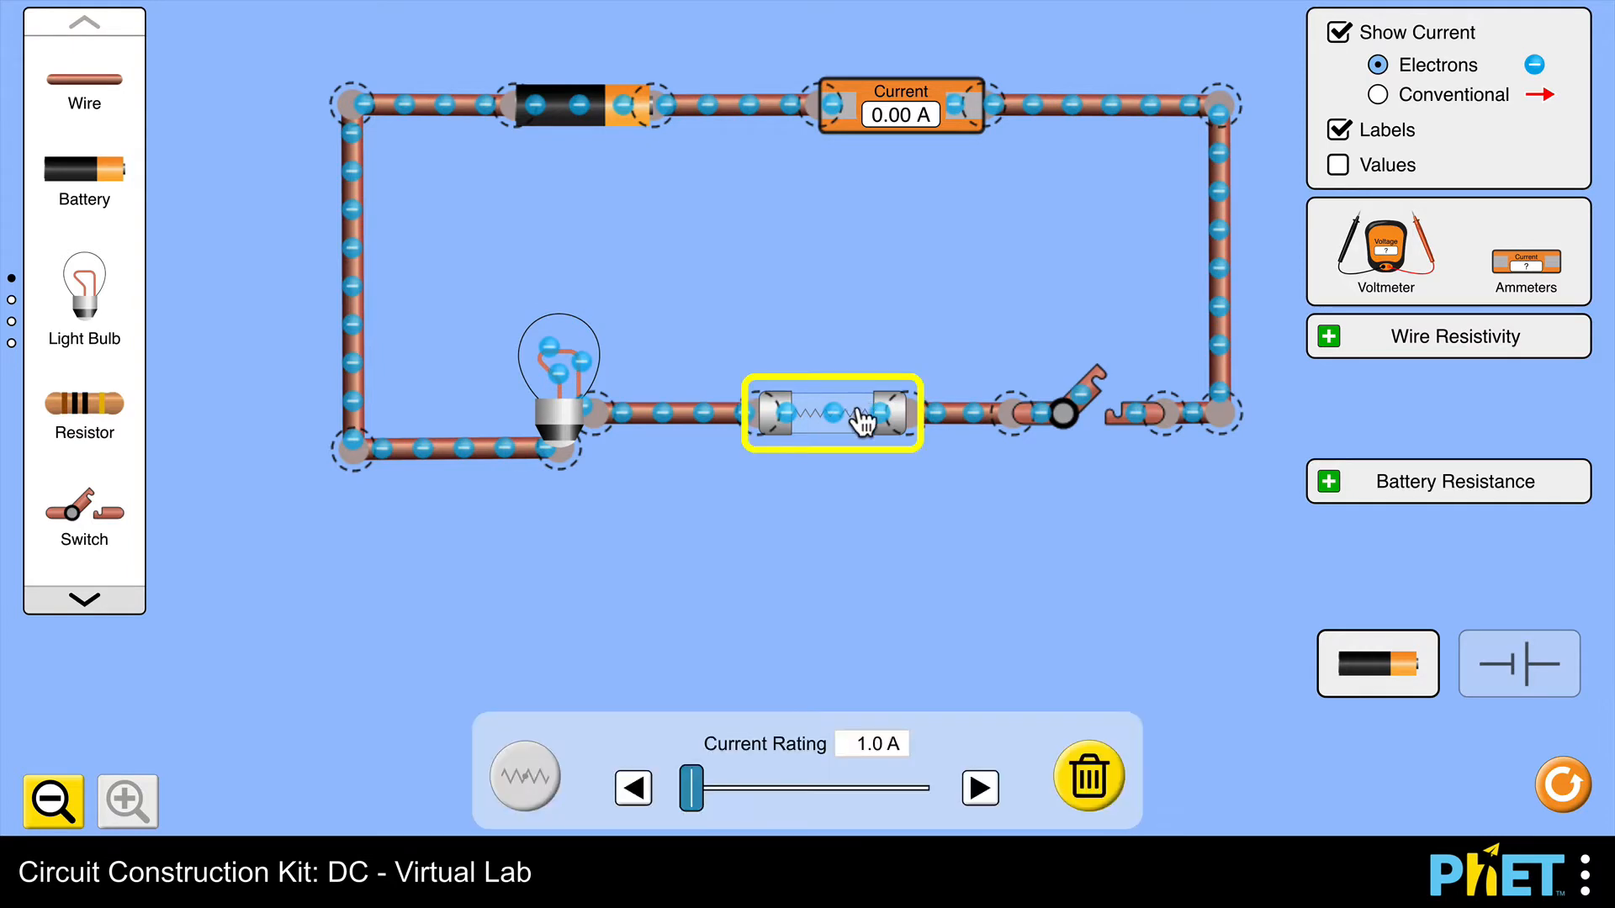
pyautogui.moveTo(864, 345)
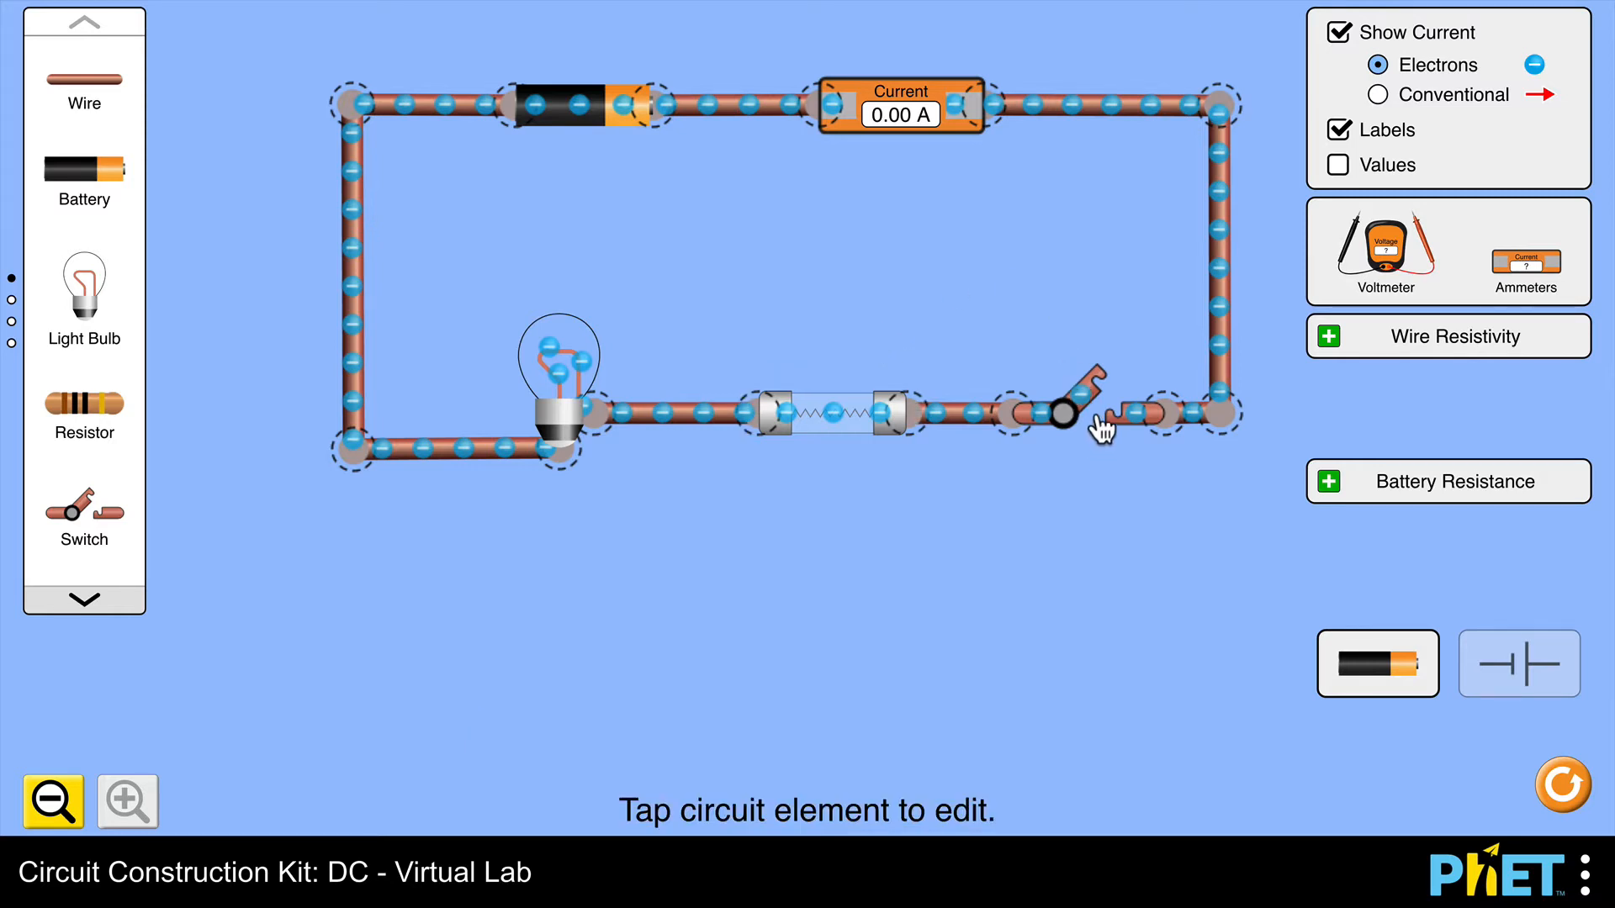
pyautogui.click(1061, 416)
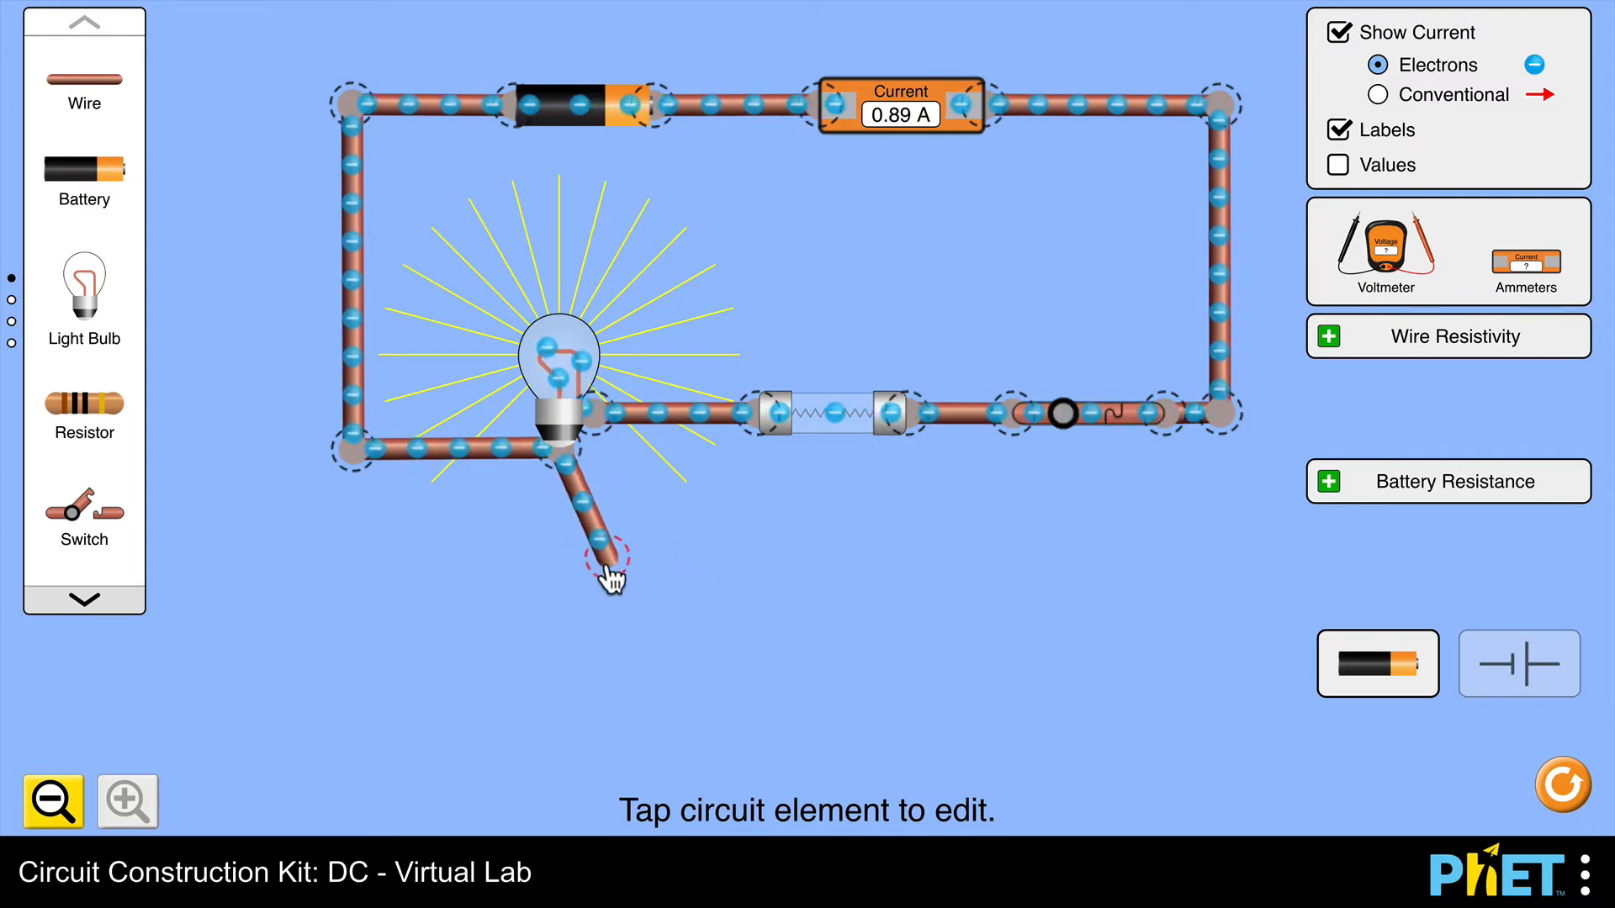
# Connect a new wire across the light bulb's terminals, shorting it so the fuse blows and current reads 0.00 A.
pyautogui.moveTo(612, 572); pyautogui.dragTo(844, 639)
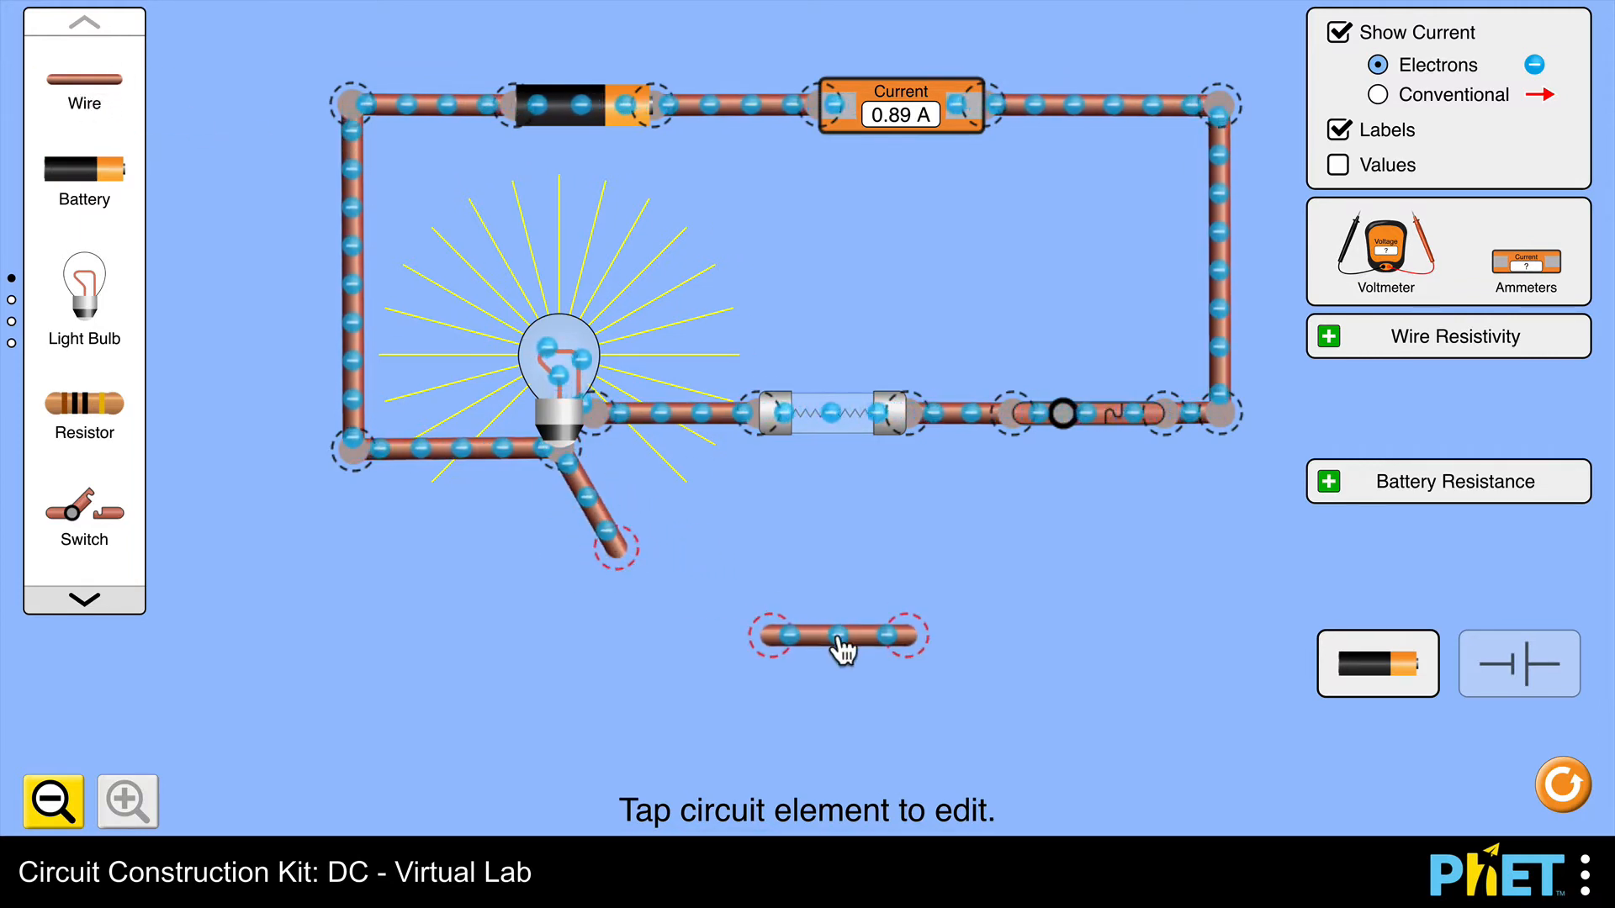
pyautogui.moveTo(845, 634); pyautogui.dragTo(732, 495)
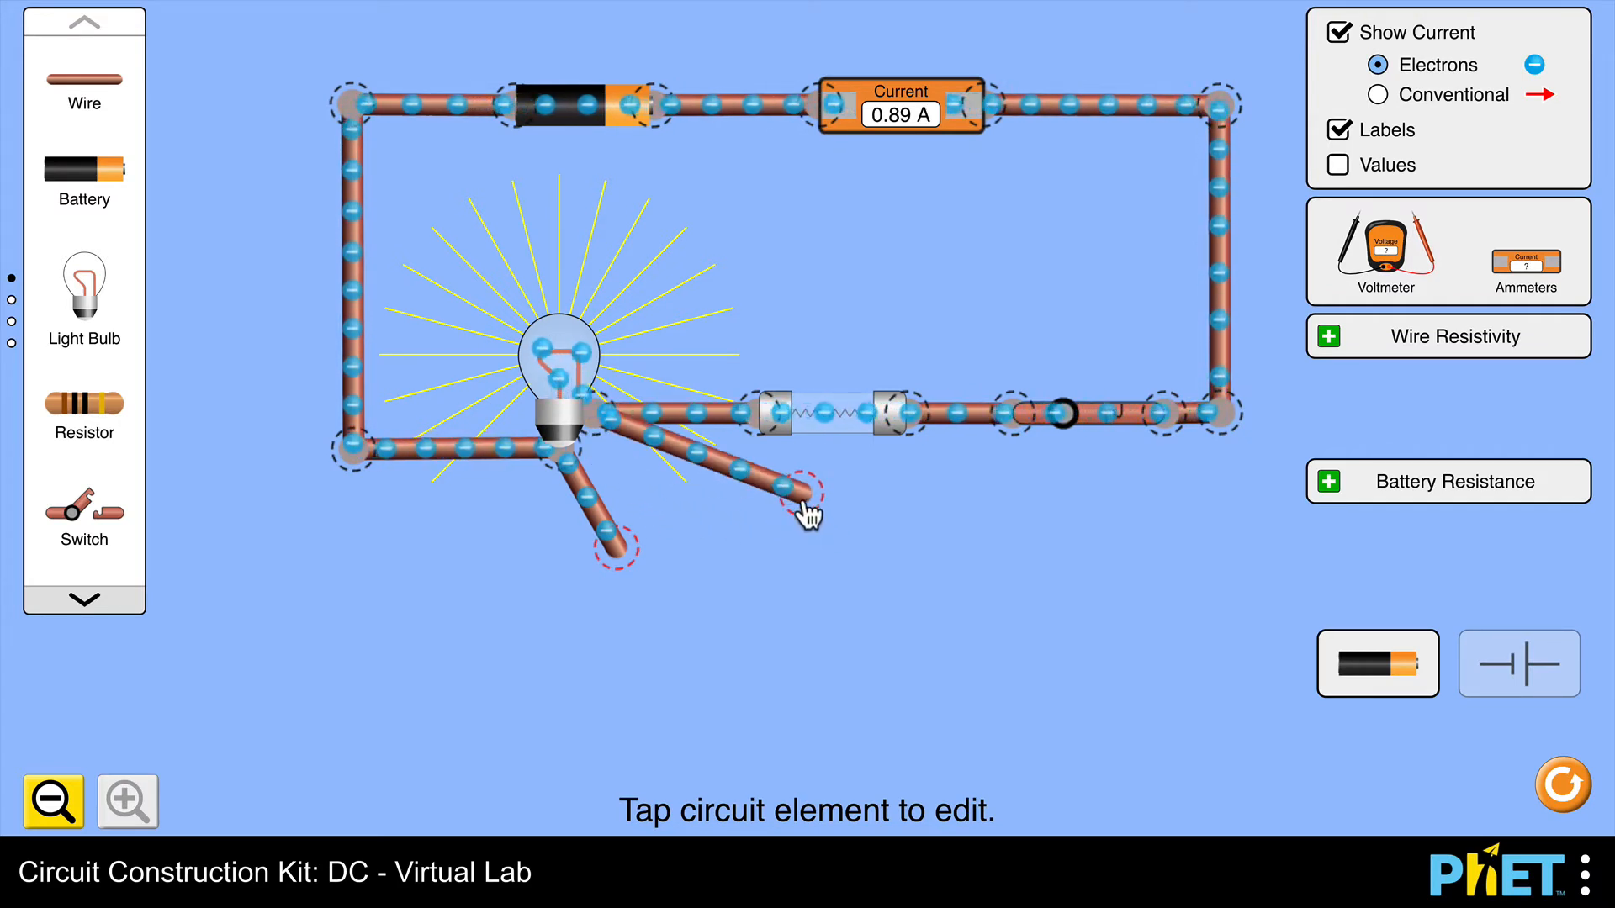
pyautogui.moveTo(797, 495); pyautogui.dragTo(669, 540)
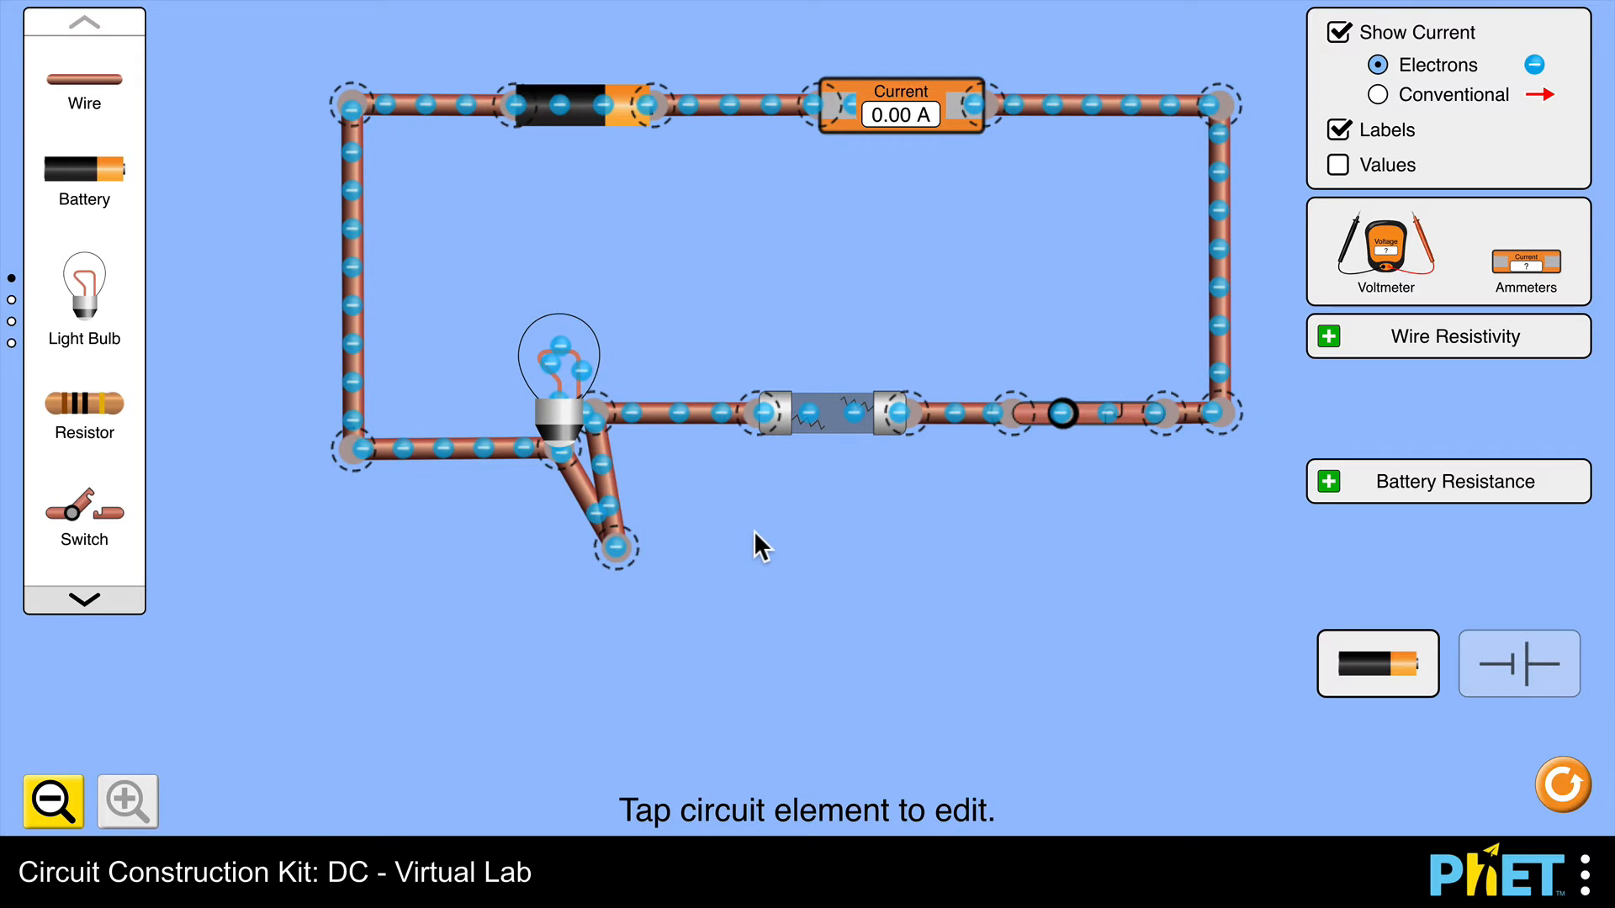
pyautogui.moveTo(798, 437)
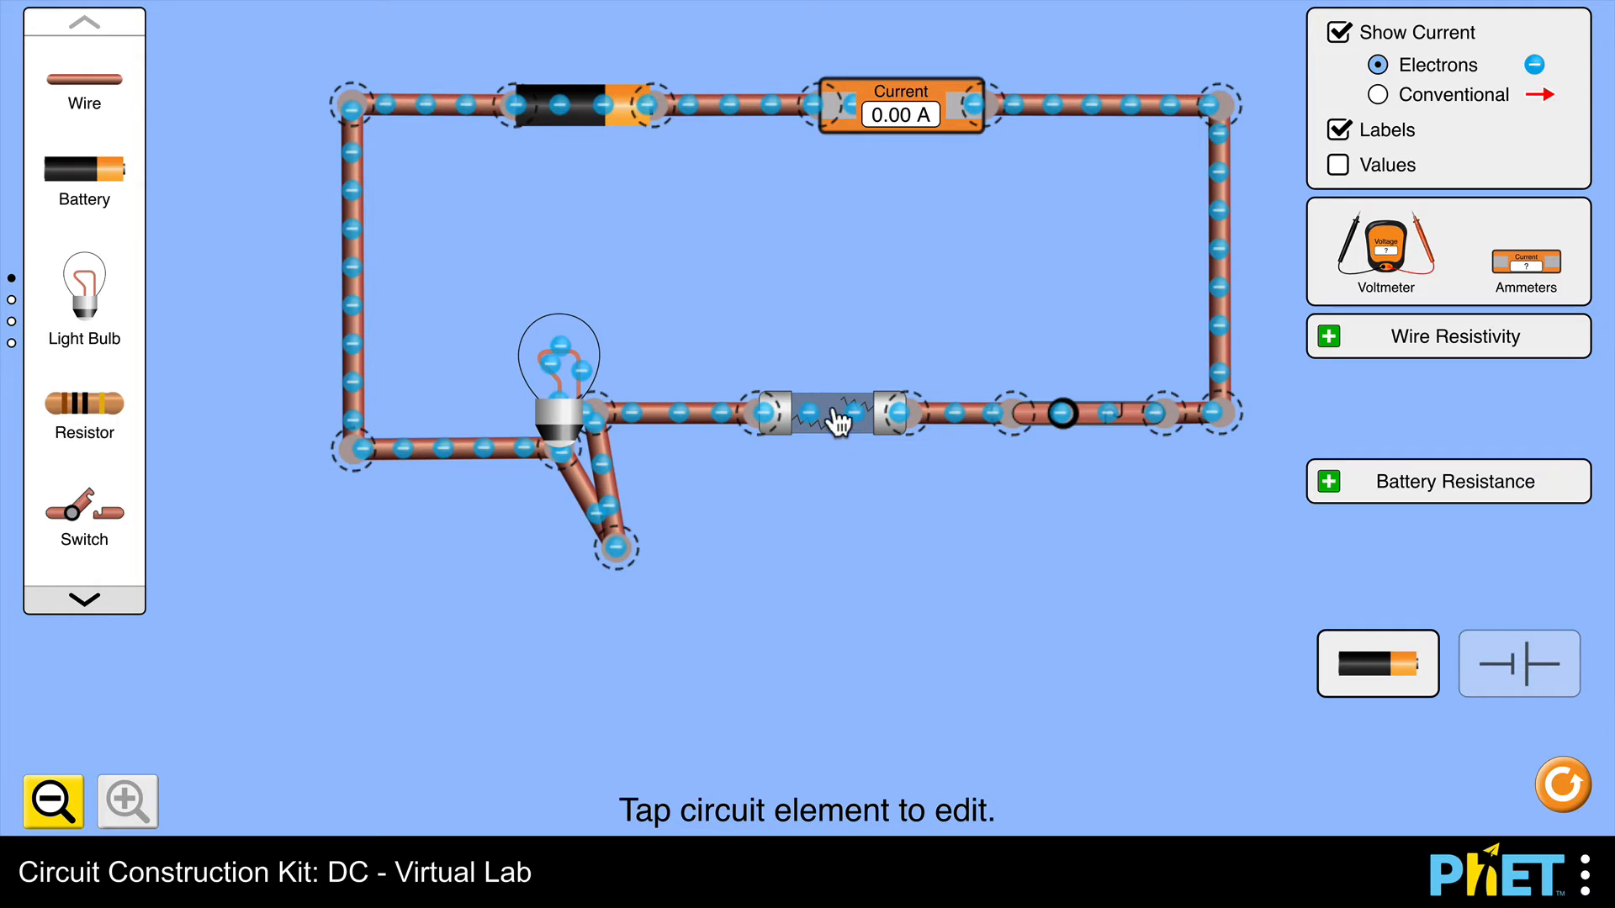
pyautogui.click(832, 417)
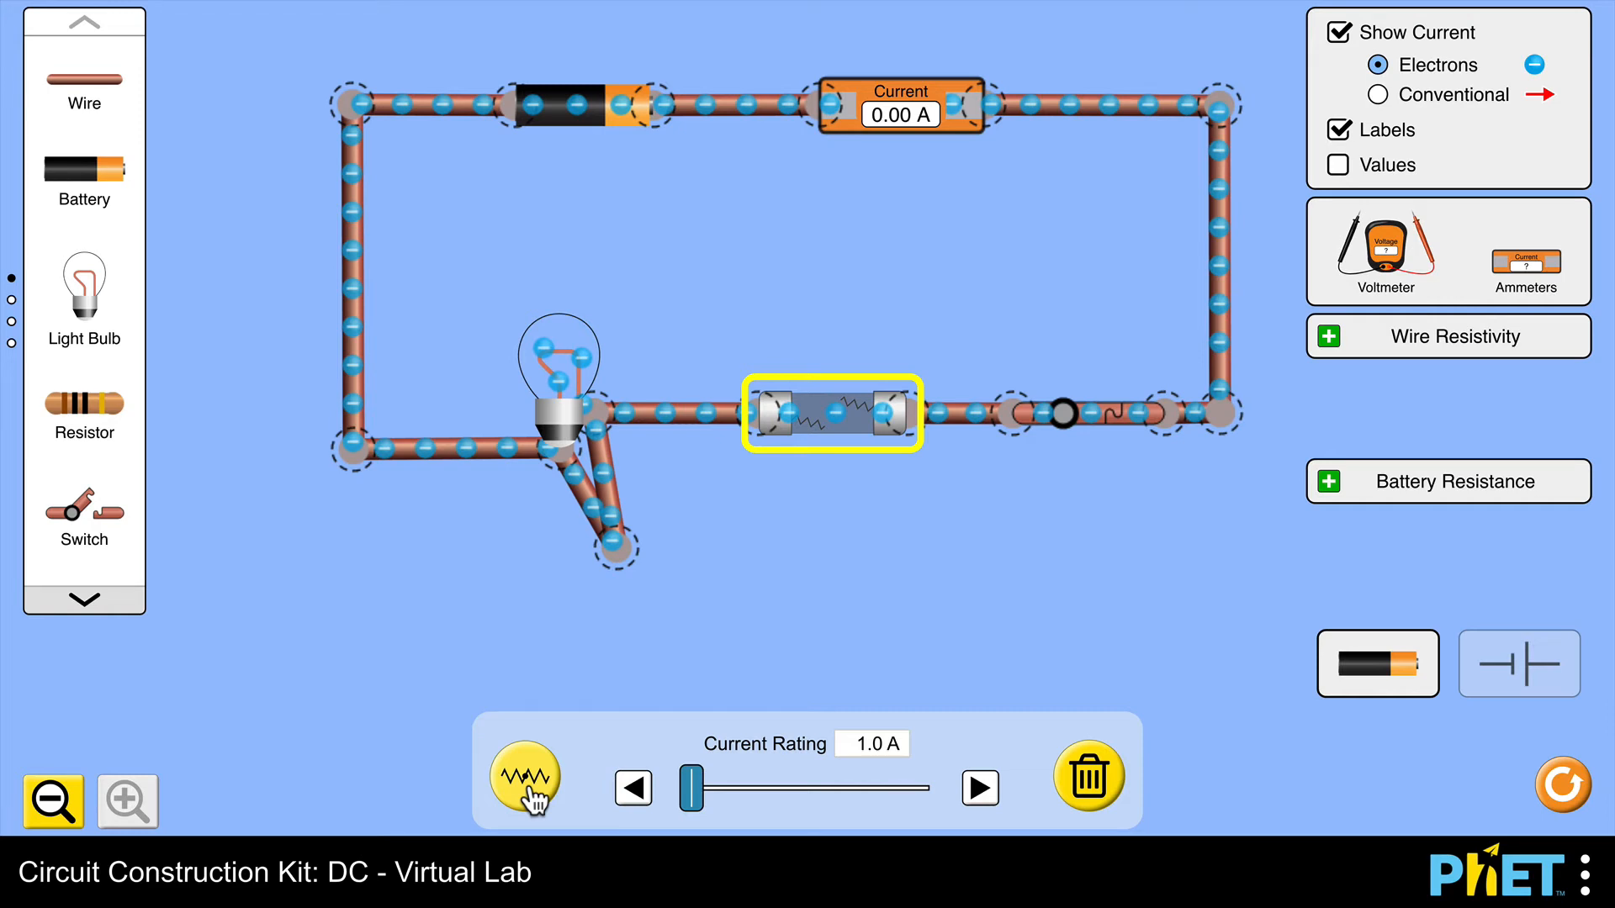
pyautogui.click(834, 561)
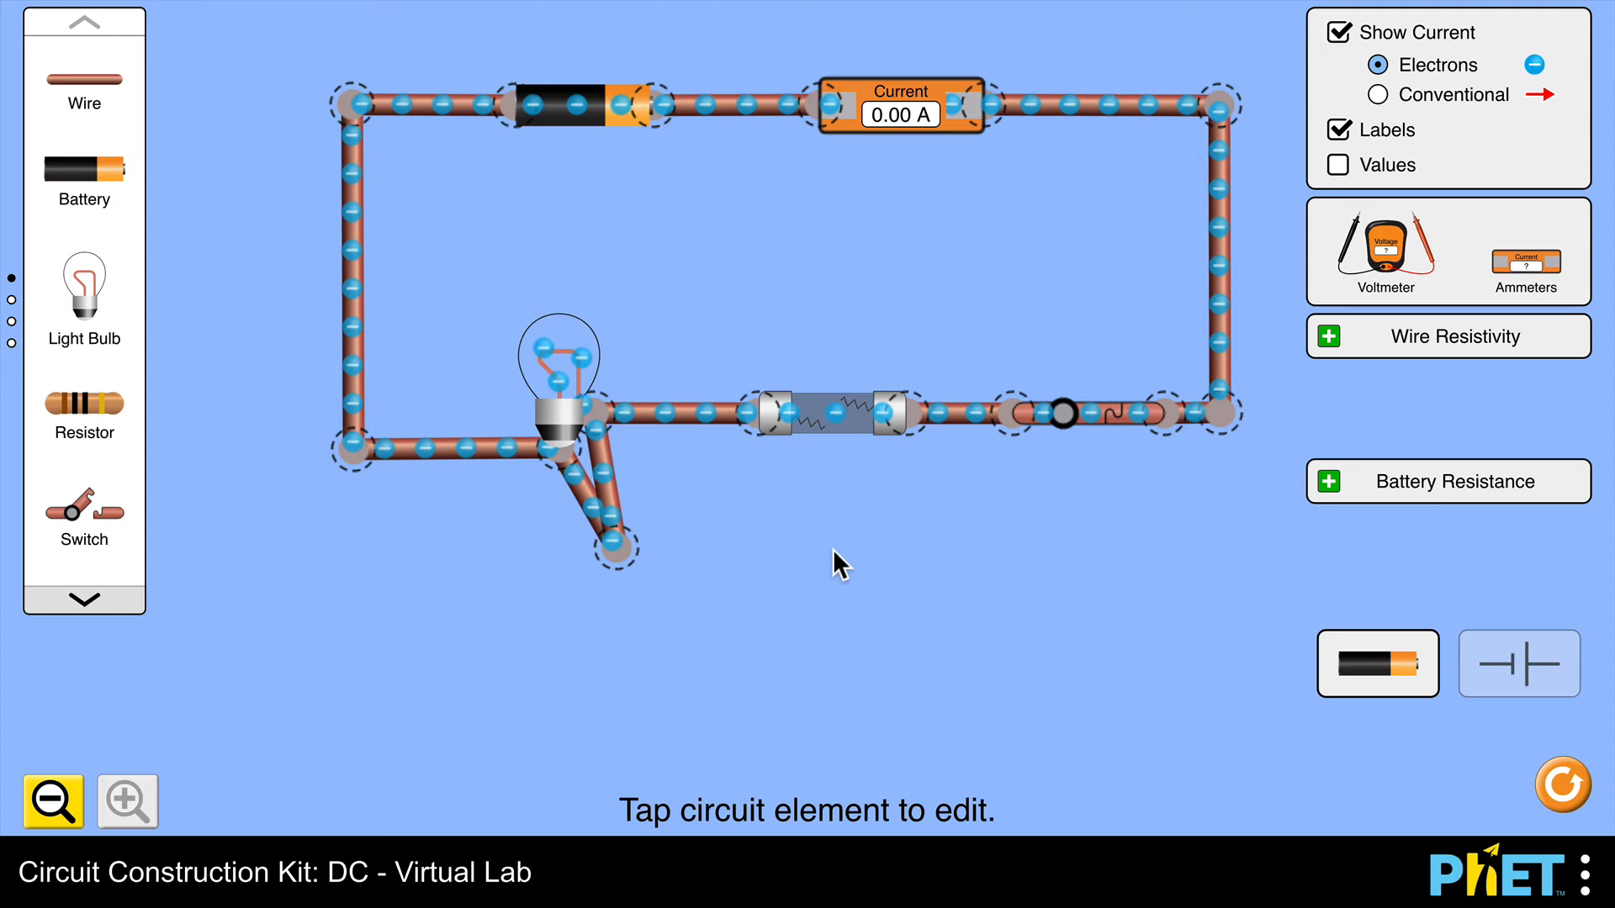
pyautogui.moveTo(836, 557)
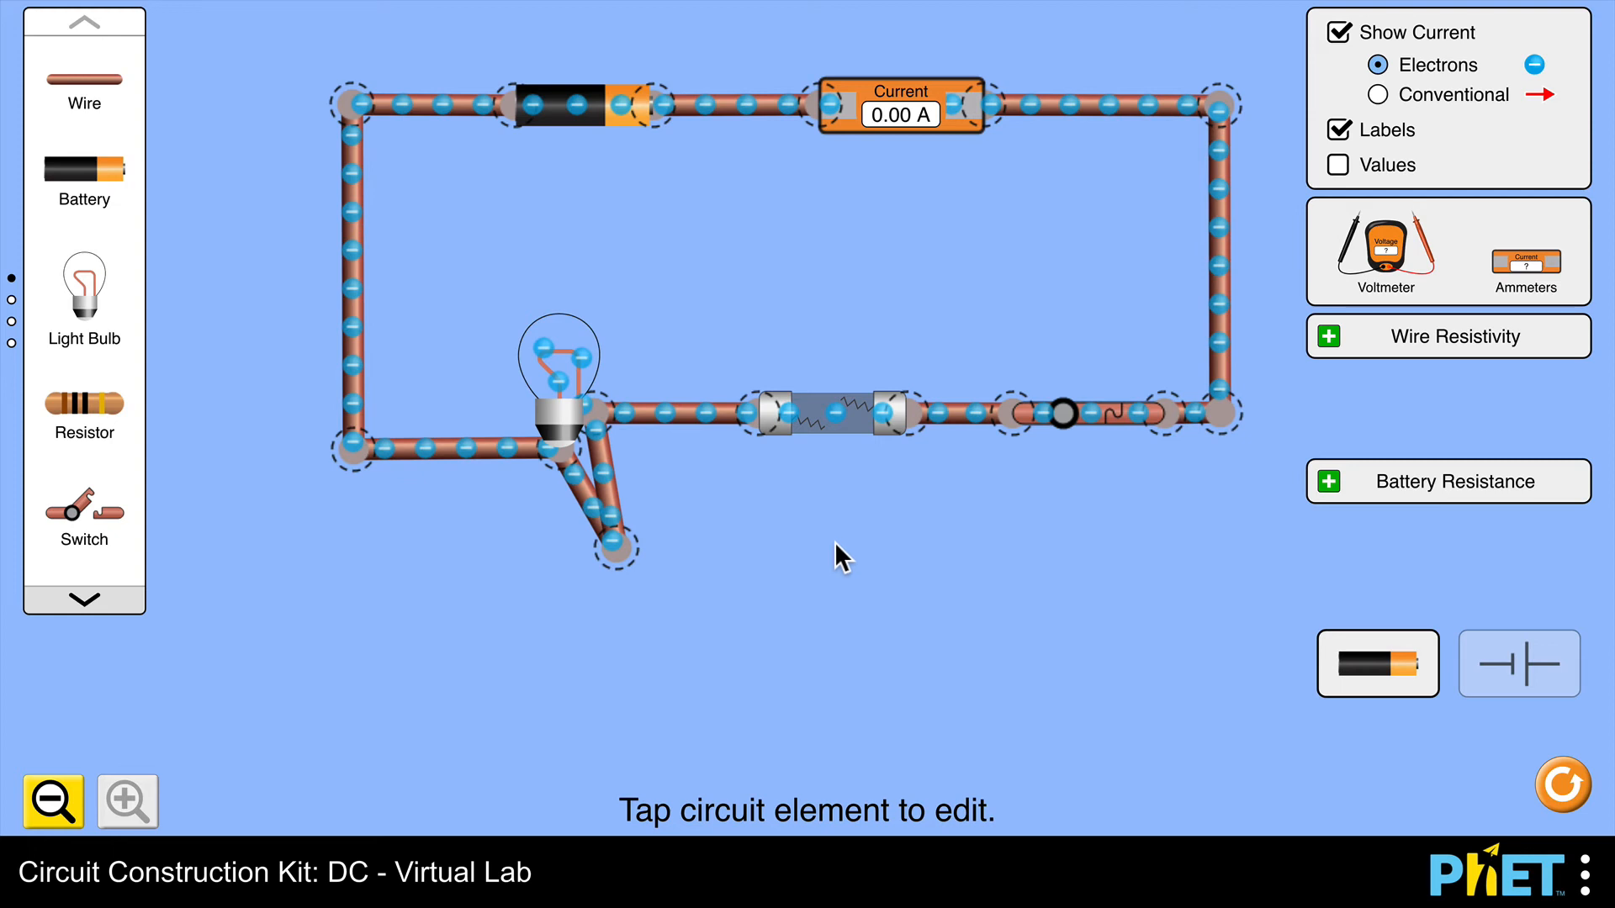
# Delete the wire shorting the bulb and select the blown 1.0 A fuse for repair.
pyautogui.click(607, 494)
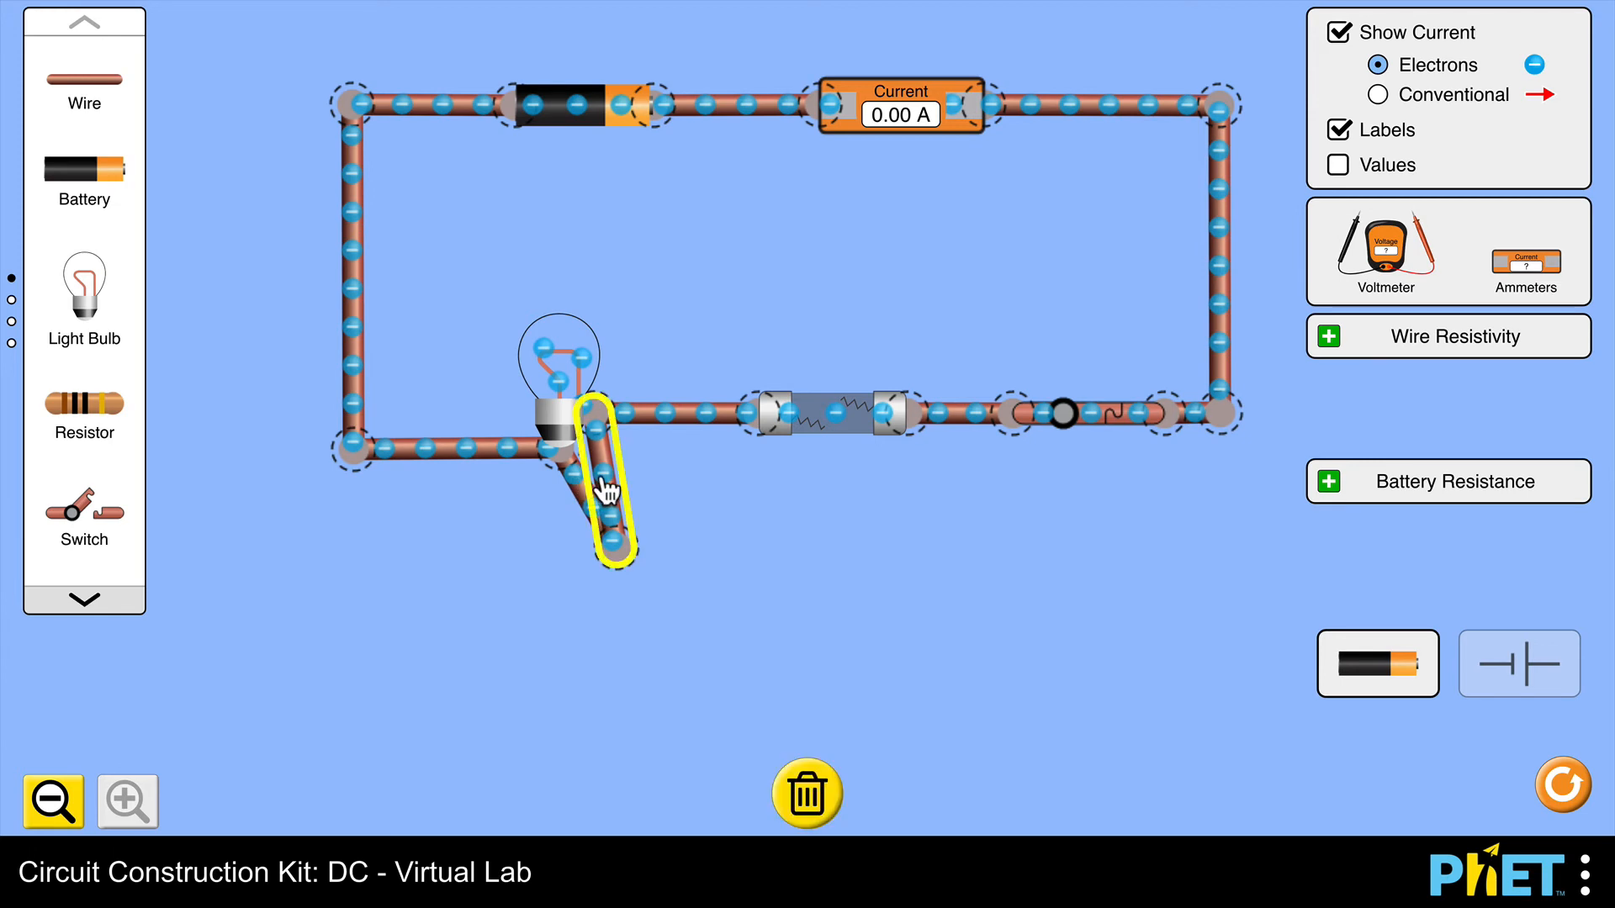
pyautogui.moveTo(607, 489); pyautogui.dragTo(587, 510)
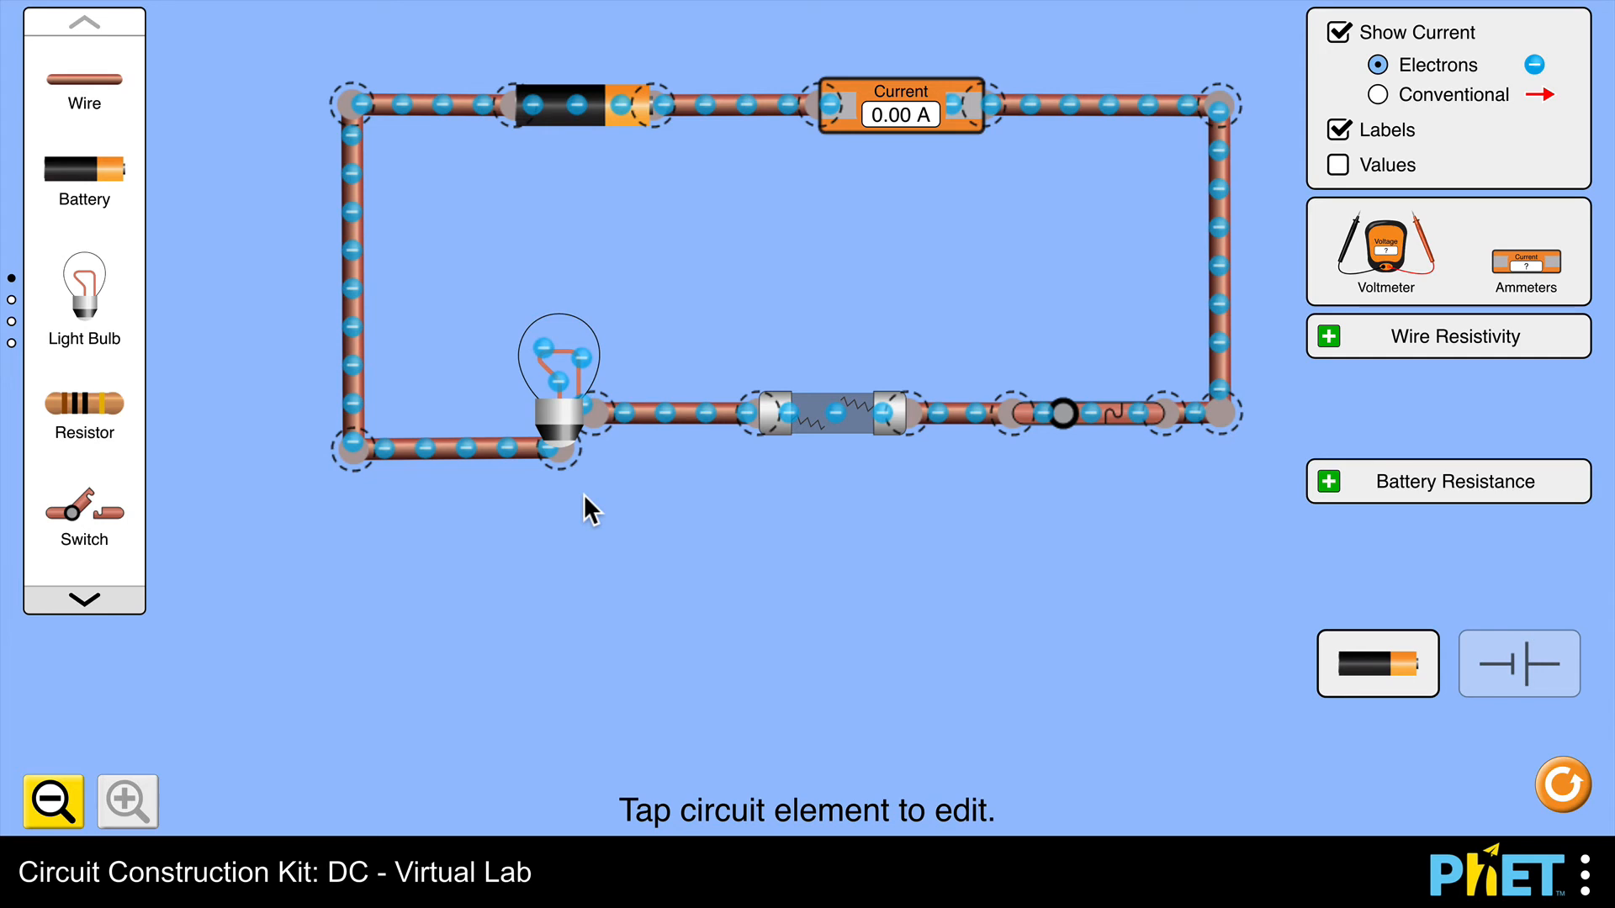
pyautogui.click(829, 417)
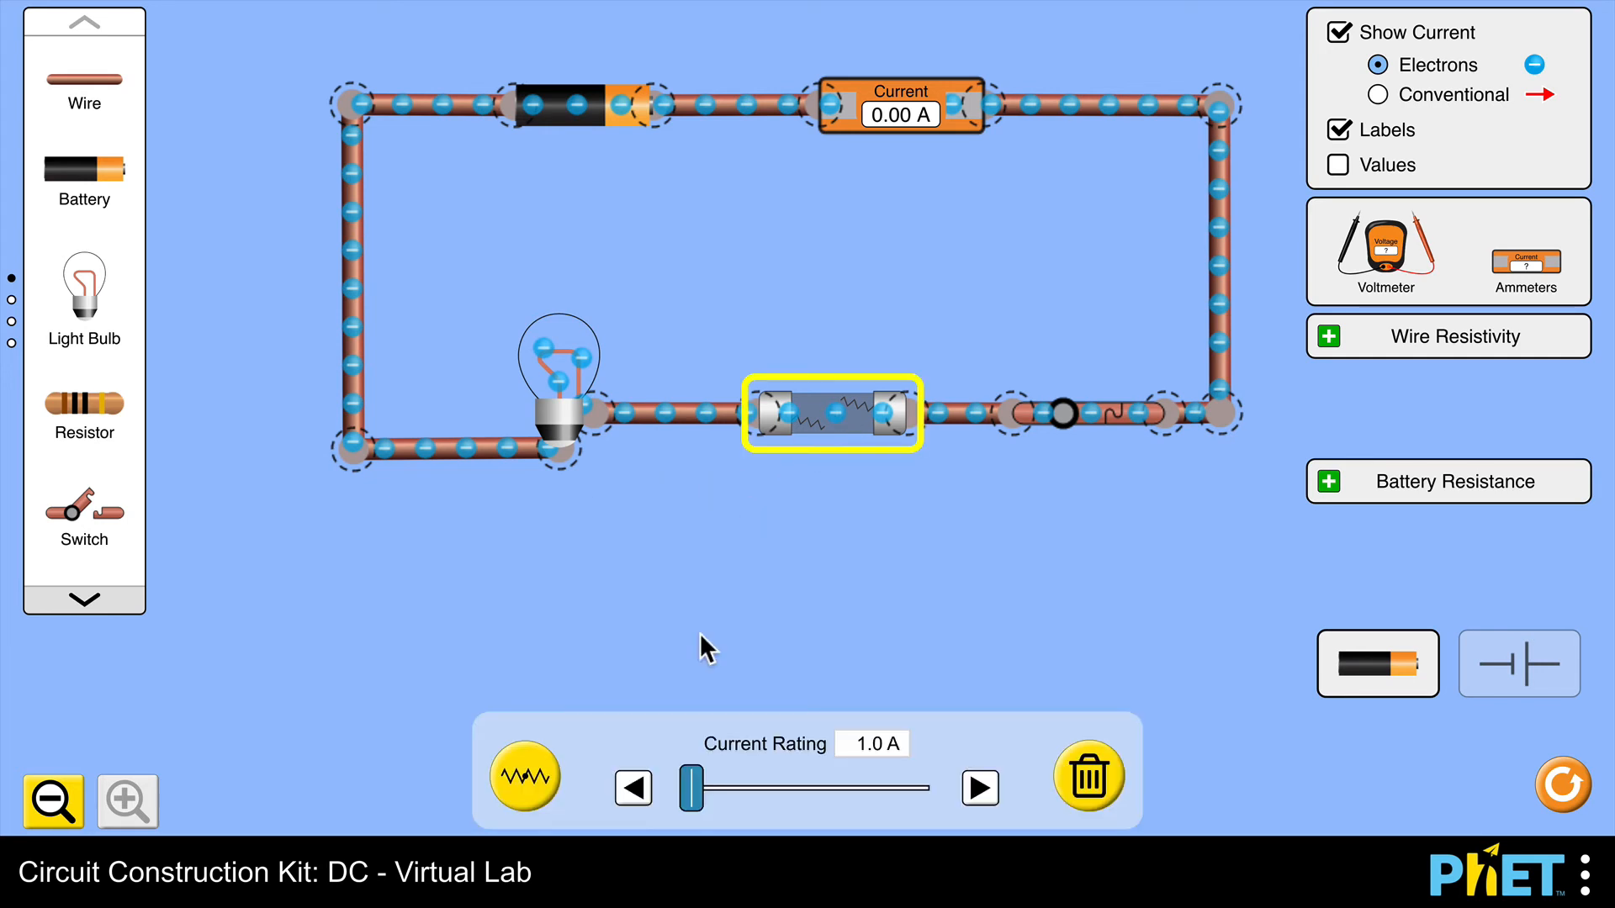